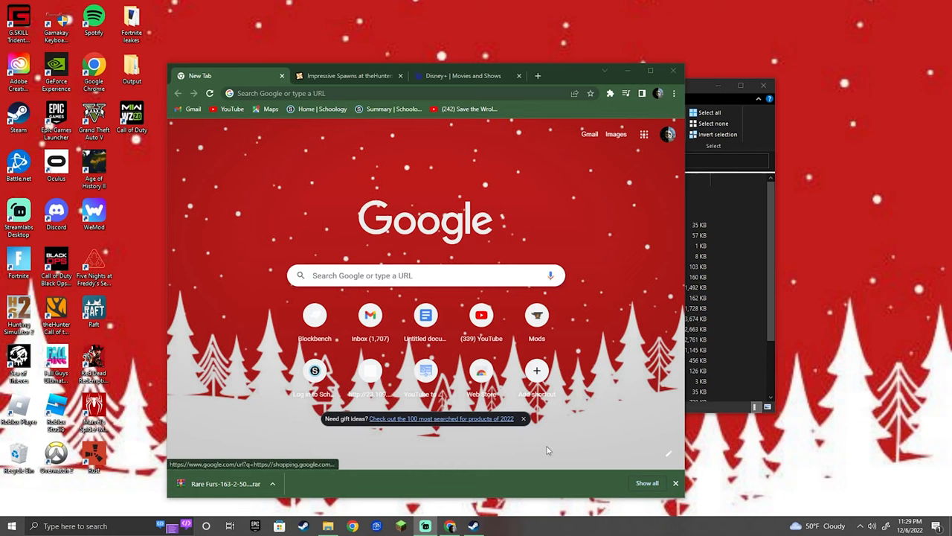
{"action": "mouse_move", "coordinate": [437, 229]}
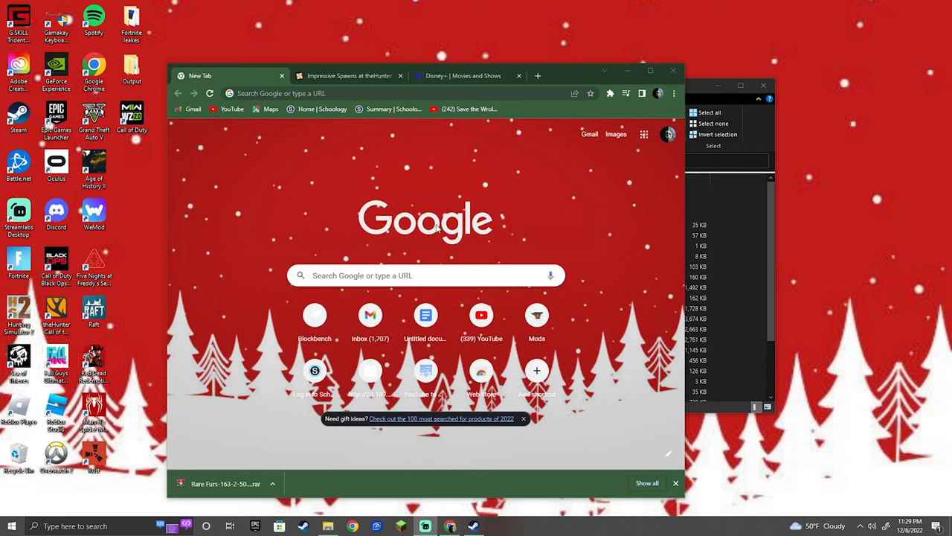
{"action": "mouse_move", "coordinate": [466, 205]}
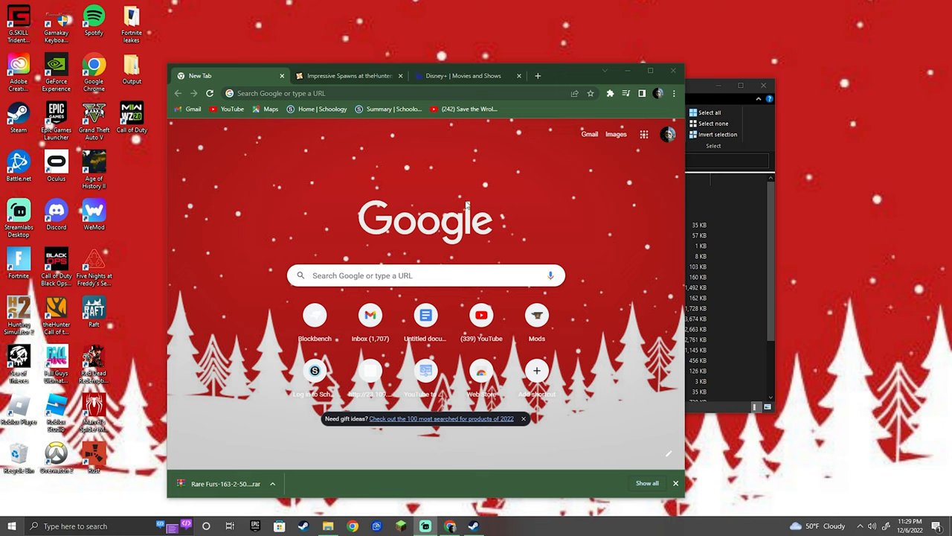
{"action": "mouse_move", "coordinate": [407, 169]}
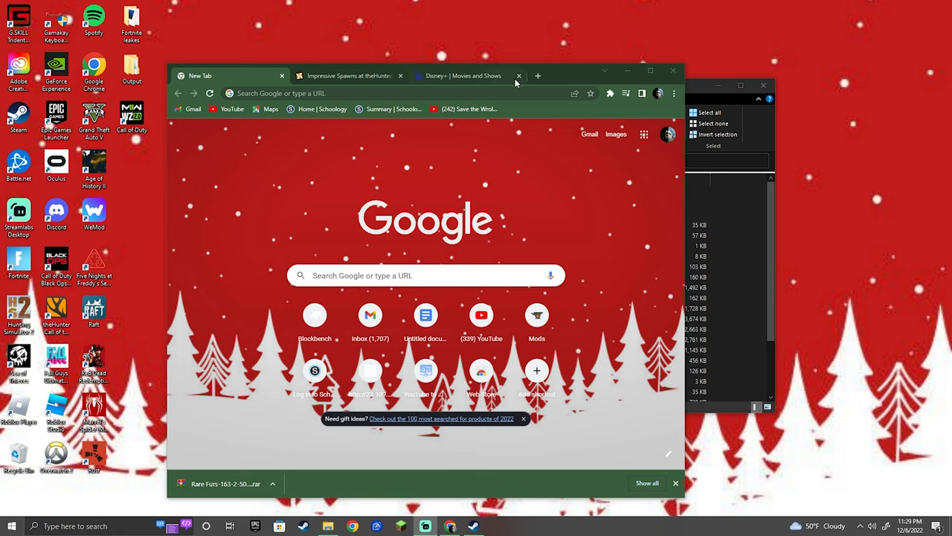
Close the 'Disney+ | Movies and Shows' tab in Chrome
{"action": "left_click", "coordinate": [519, 75]}
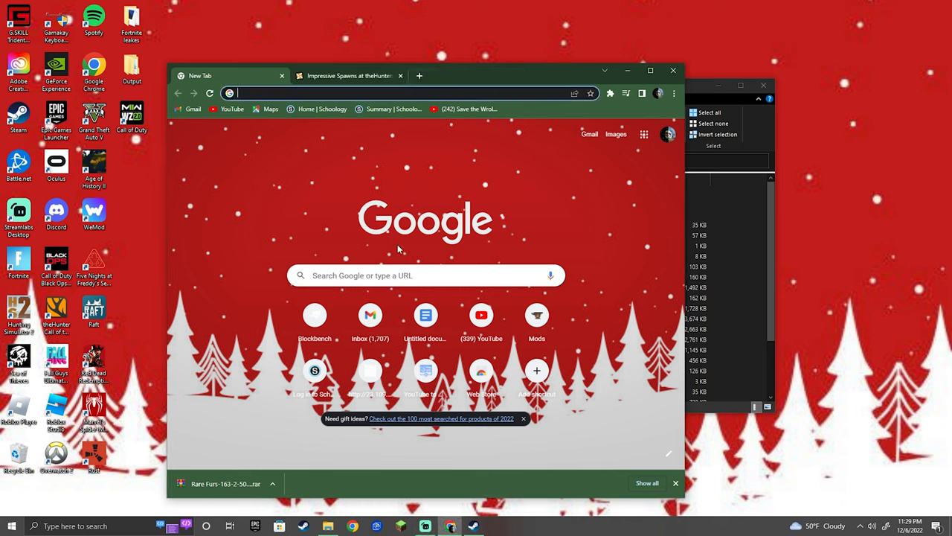
Switch to Nexus Mods, maximize the window, and list Popular (All Time) mods
{"action": "left_click", "coordinate": [348, 75]}
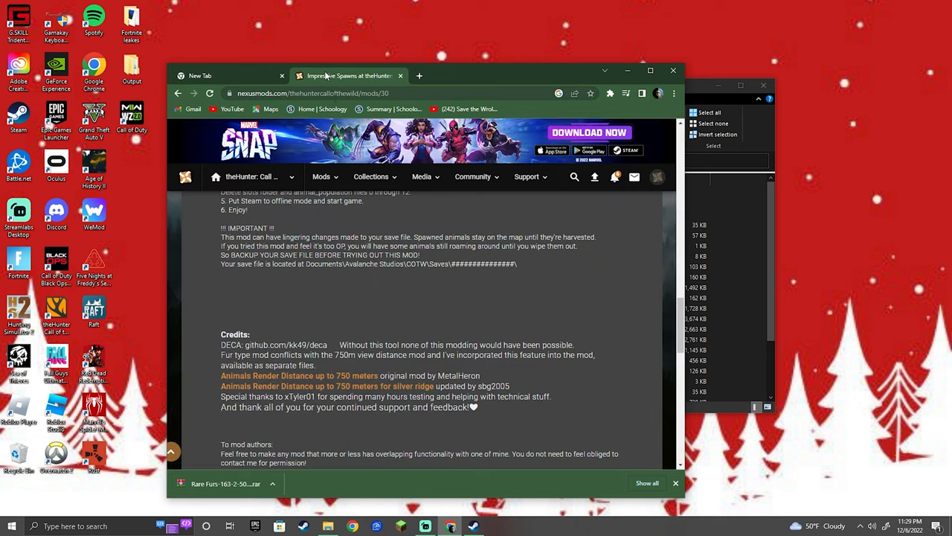
{"action": "scroll", "scroll_direction": "up", "scroll_amount": 3}
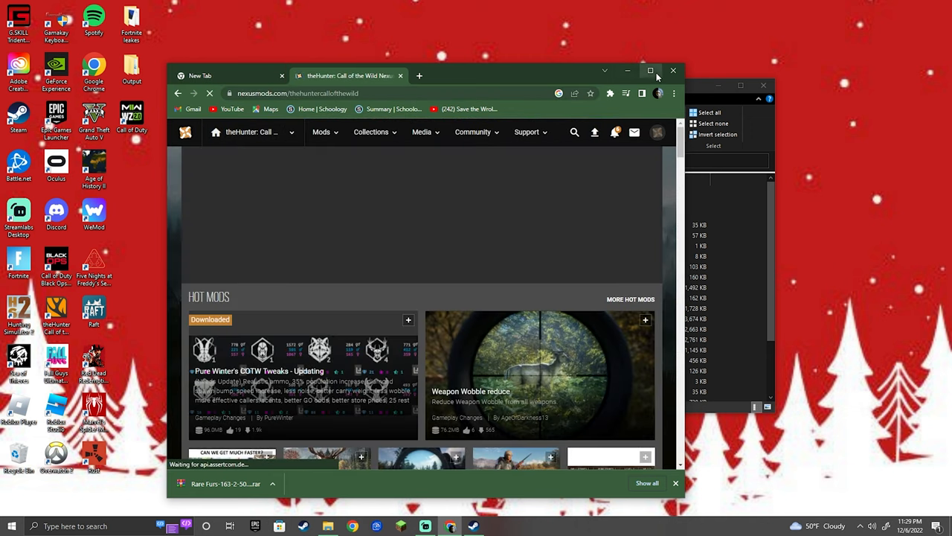
{"action": "left_click", "coordinate": [650, 71]}
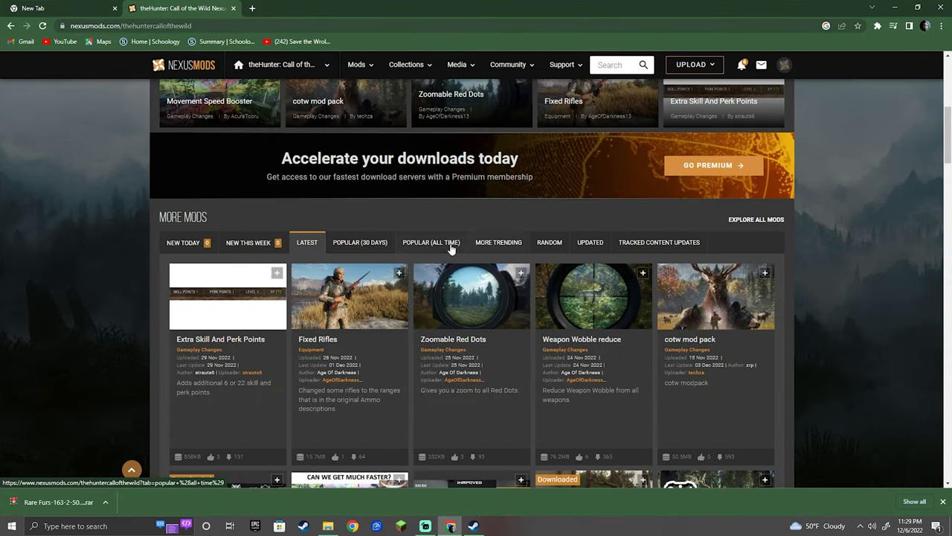
{"action": "left_click", "coordinate": [430, 242]}
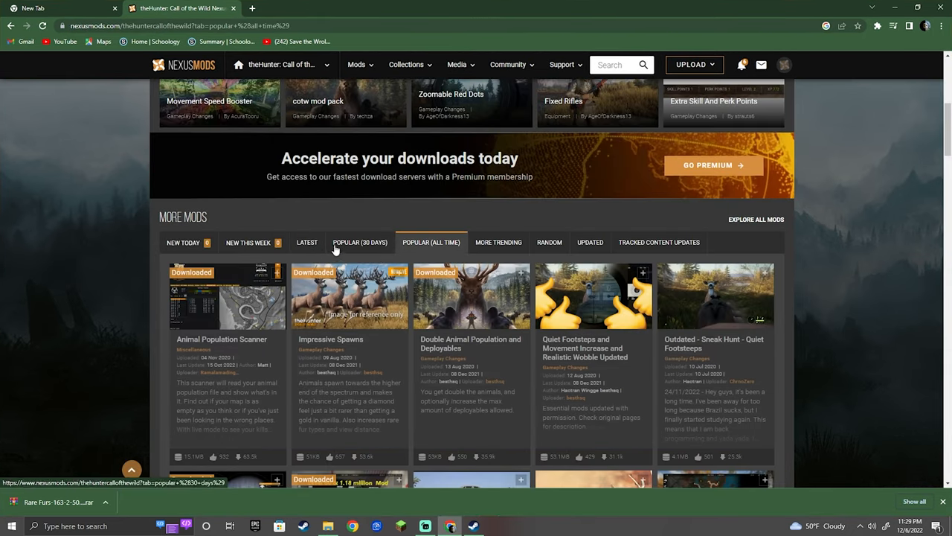
Show the Rare Furs and Spawns files, then restore the browser window
{"action": "scroll", "scroll_direction": "down", "scroll_amount": 3}
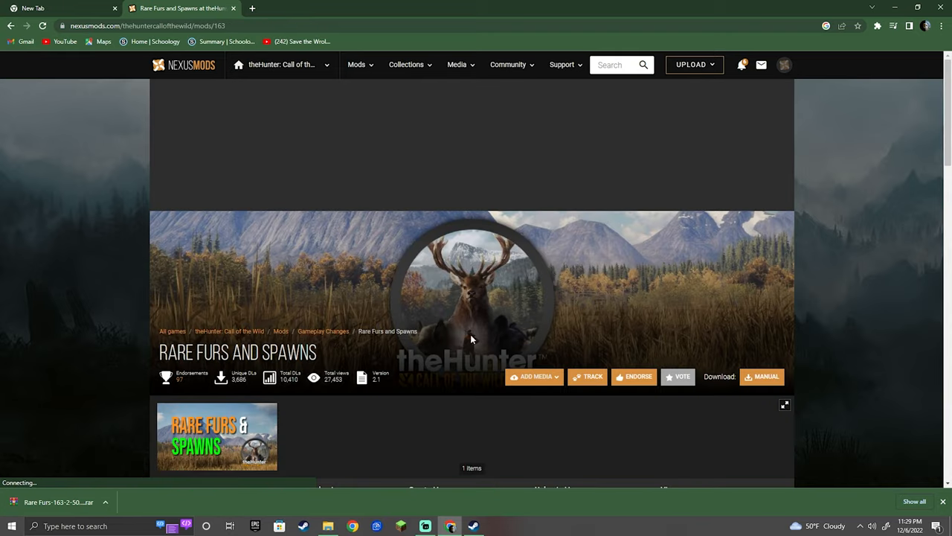
{"action": "scroll", "scroll_direction": "down", "scroll_amount": 3}
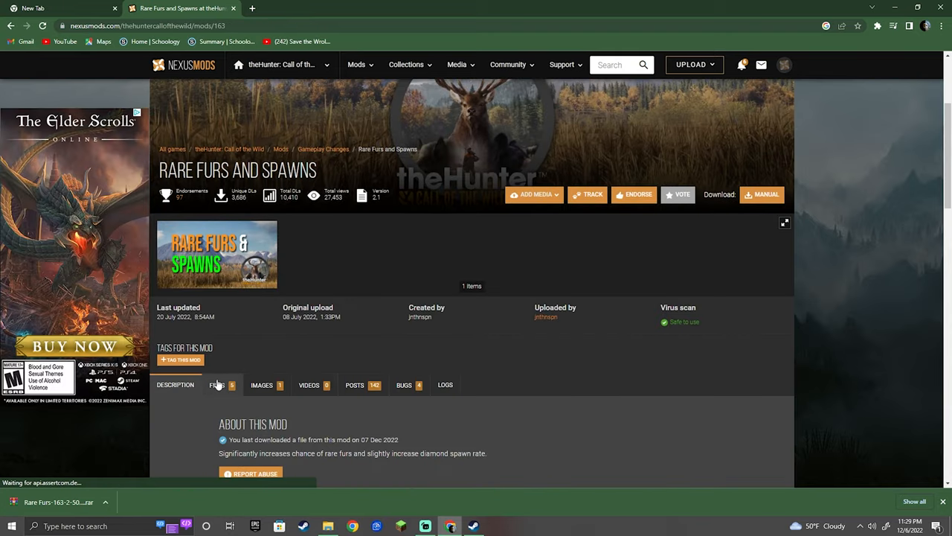
{"action": "left_click", "coordinate": [216, 385]}
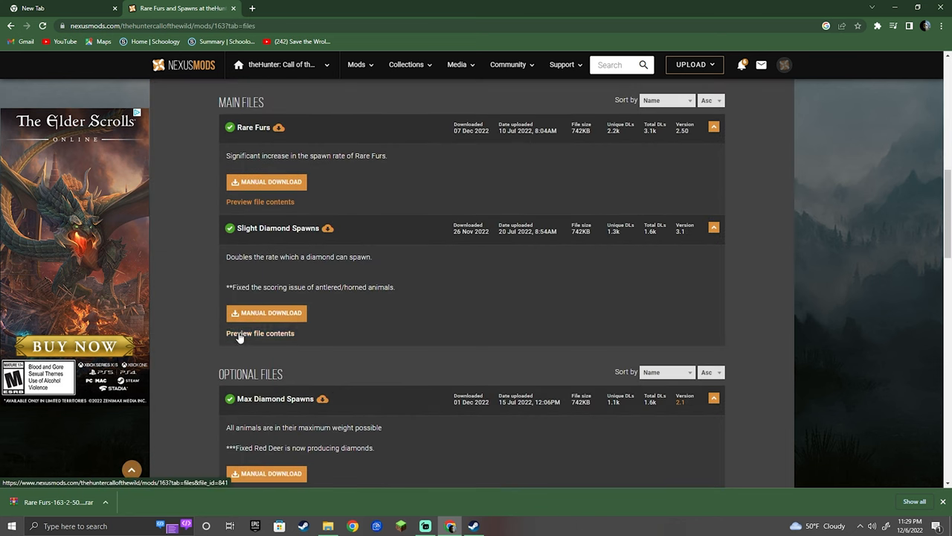
{"action": "left_click", "coordinate": [911, 7]}
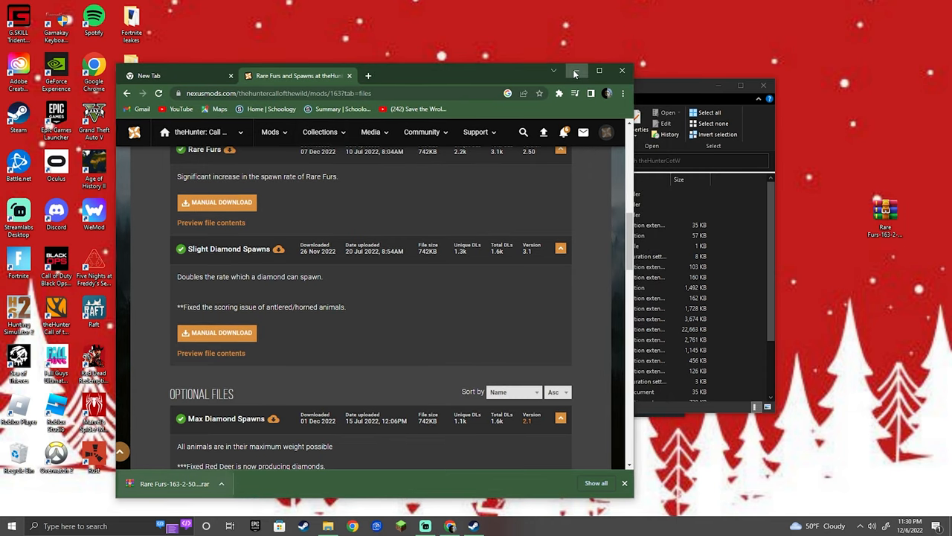
View the Rare Furs archive's dropzone folder in WinRAR, then bring up the archive's actions
{"action": "left_click", "coordinate": [576, 71]}
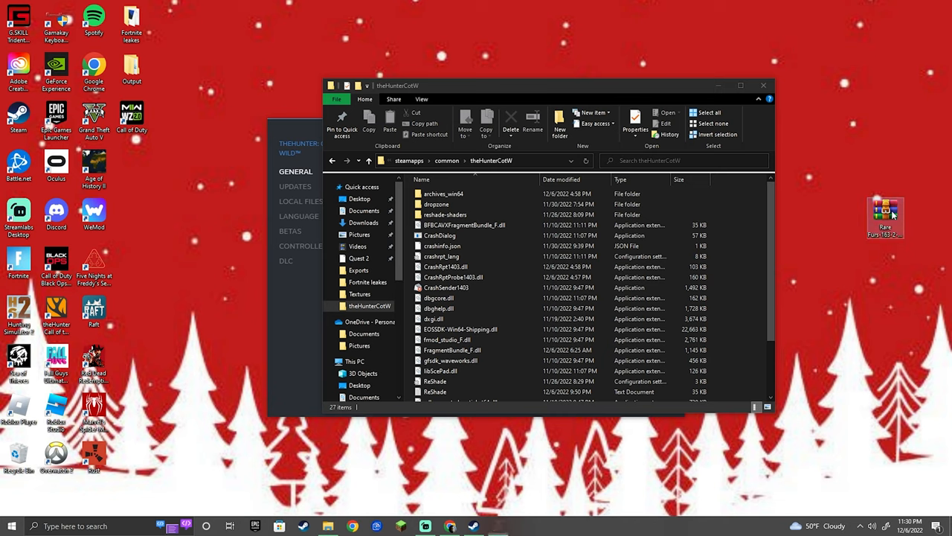
{"action": "double_click", "coordinate": [885, 216]}
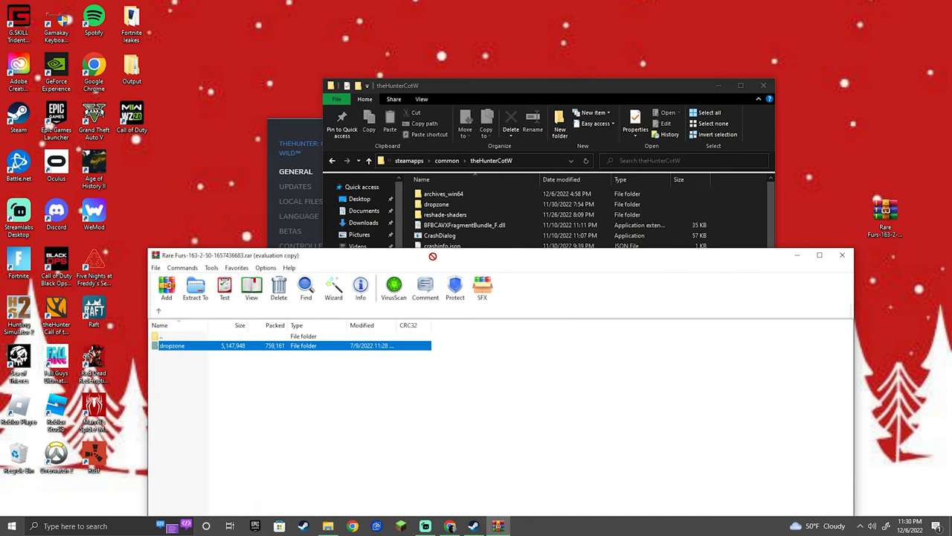
{"action": "left_click", "coordinate": [842, 254]}
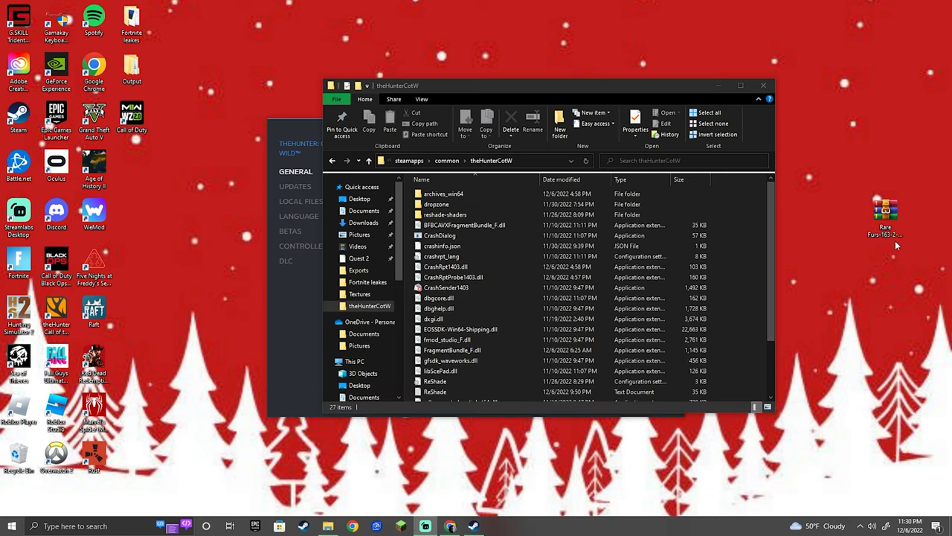
{"action": "right_click", "coordinate": [884, 215]}
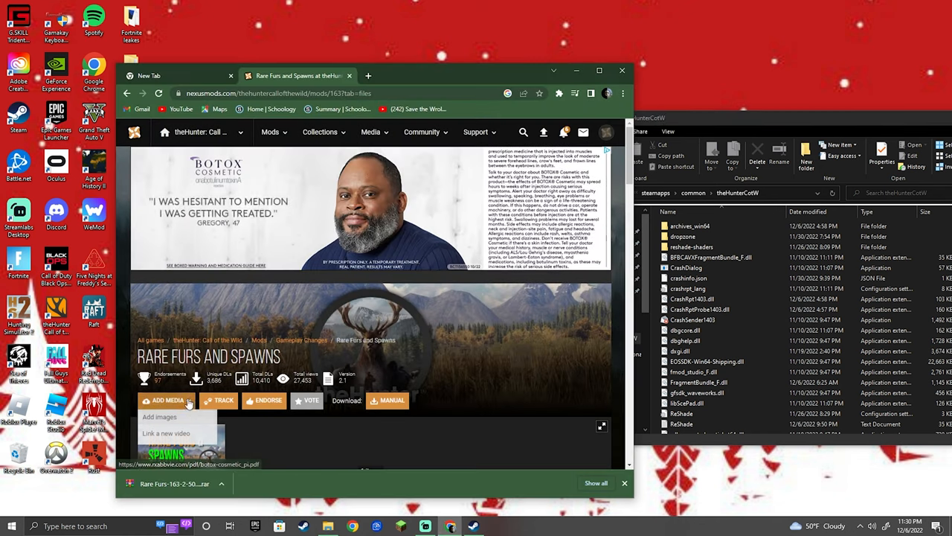
Show the Rare Furs and Spawns description and scroll to the Installation section
{"action": "left_click", "coordinate": [151, 386]}
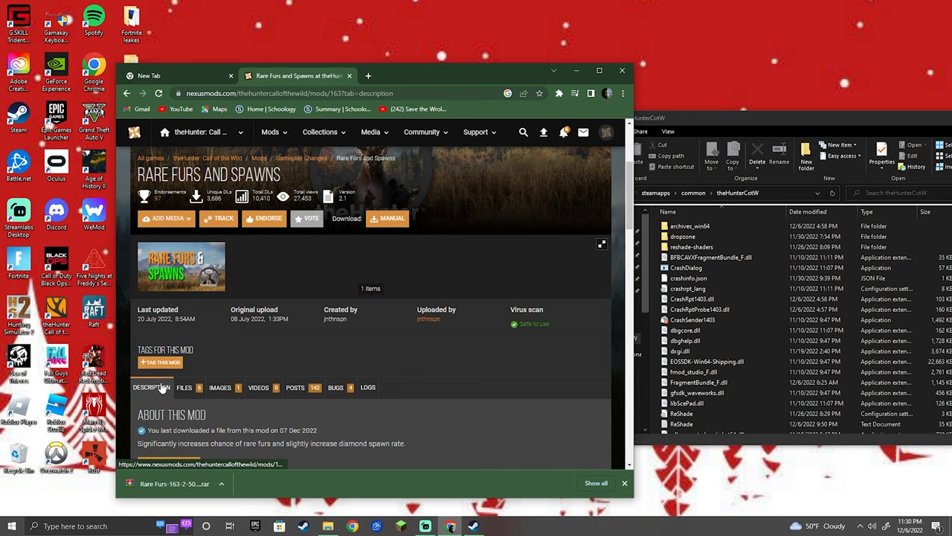
{"action": "scroll", "scroll_direction": "down", "scroll_amount": 3}
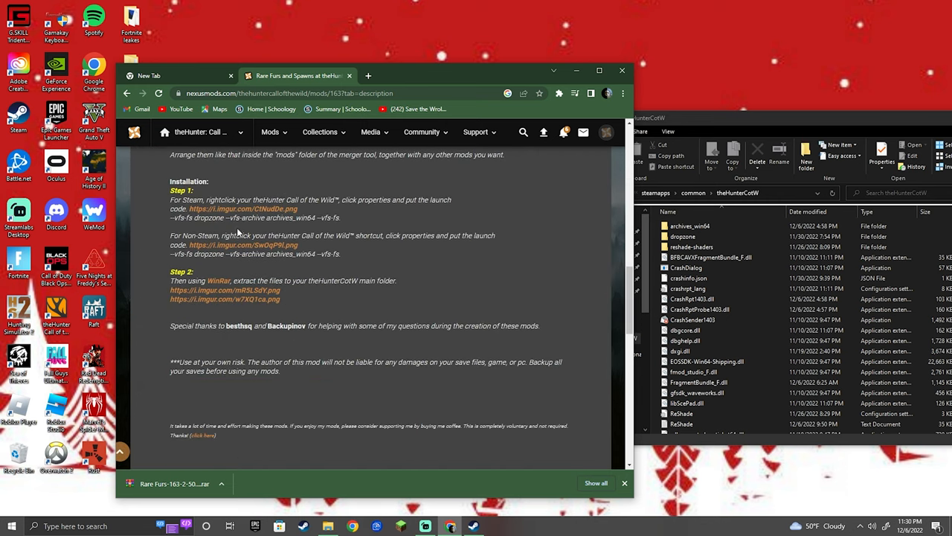
{"action": "mouse_move", "coordinate": [372, 227]}
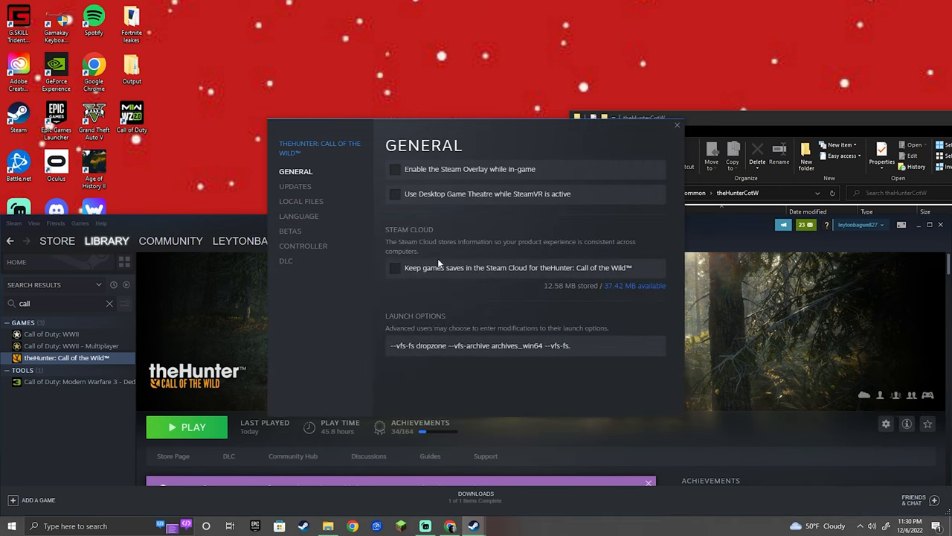
{"action": "mouse_move", "coordinate": [575, 364]}
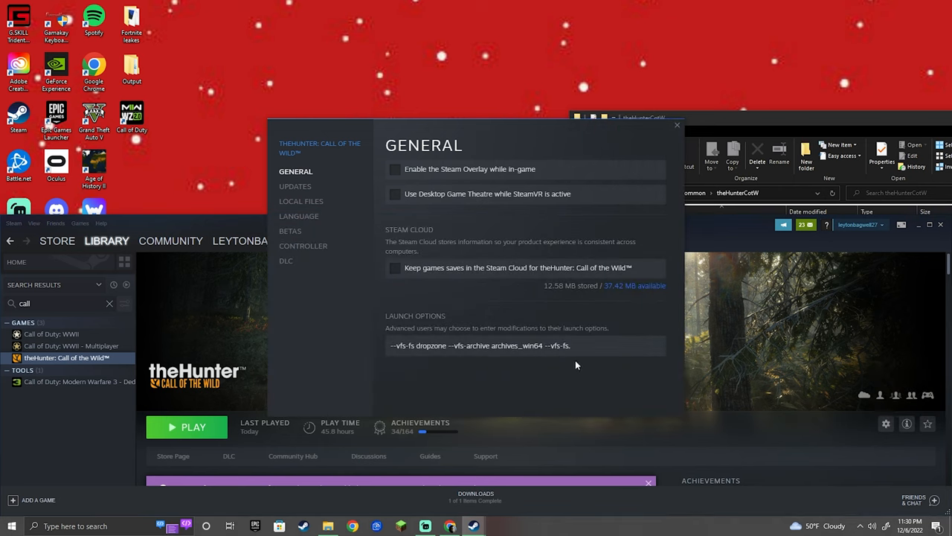
Check theHunter's dropzone launch option, close Properties, and show Steam's Go Offline option
{"action": "triple_click", "coordinate": [480, 345]}
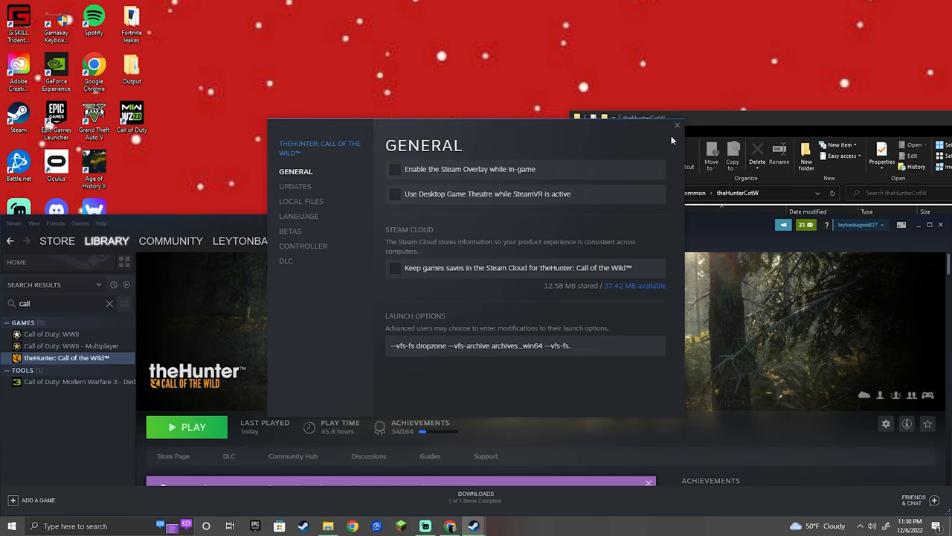
{"action": "left_click", "coordinate": [33, 223]}
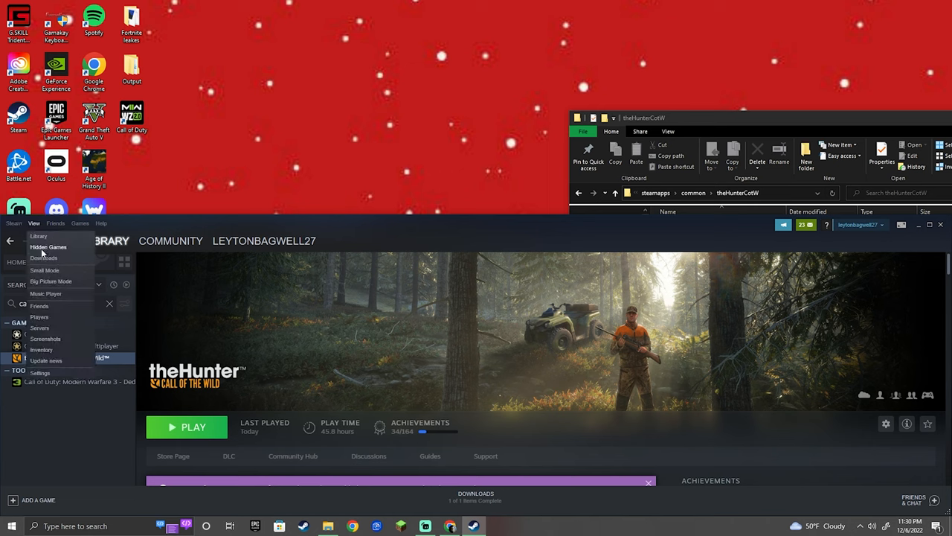
{"action": "left_click", "coordinate": [14, 222]}
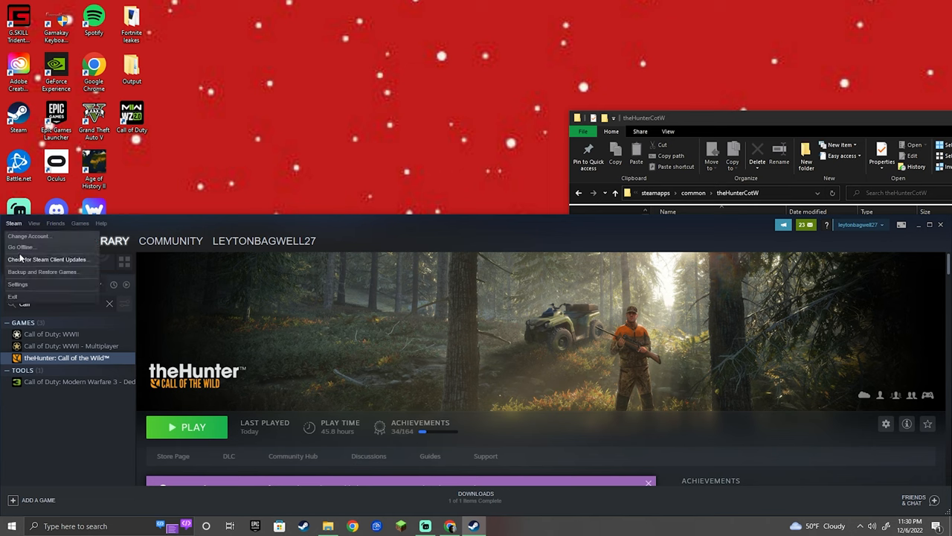
{"action": "mouse_move", "coordinate": [257, 286]}
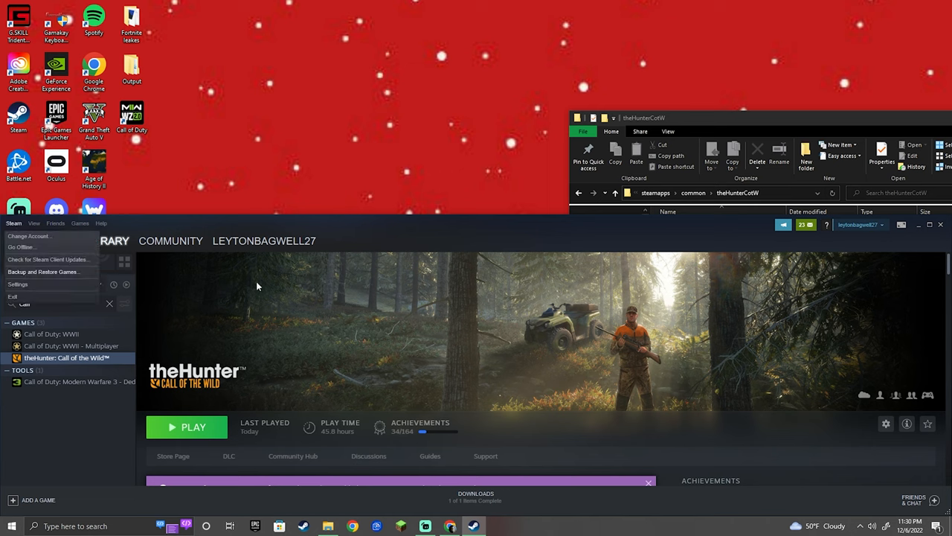
{"action": "mouse_move", "coordinate": [761, 295]}
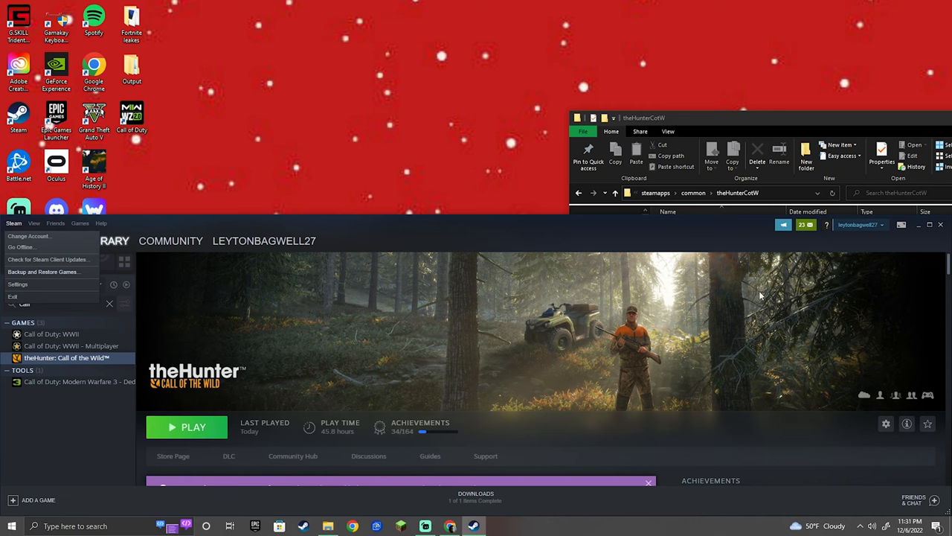
{"action": "mouse_move", "coordinate": [428, 308]}
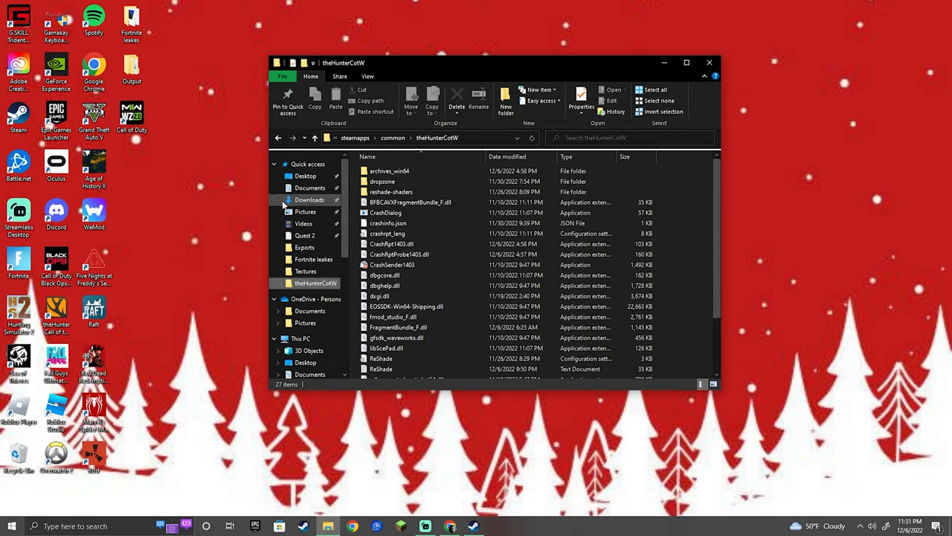
{"action": "mouse_move", "coordinate": [310, 187]}
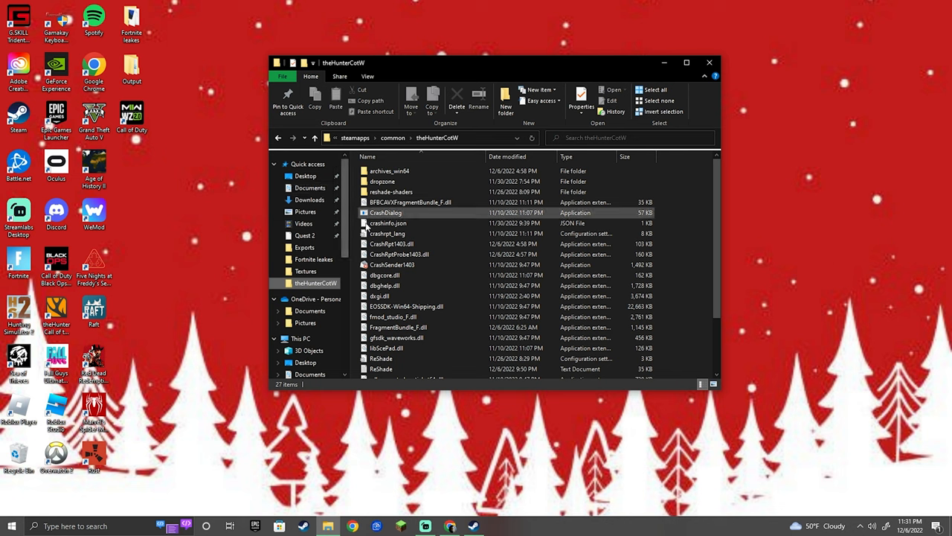
{"action": "mouse_move", "coordinate": [365, 289]}
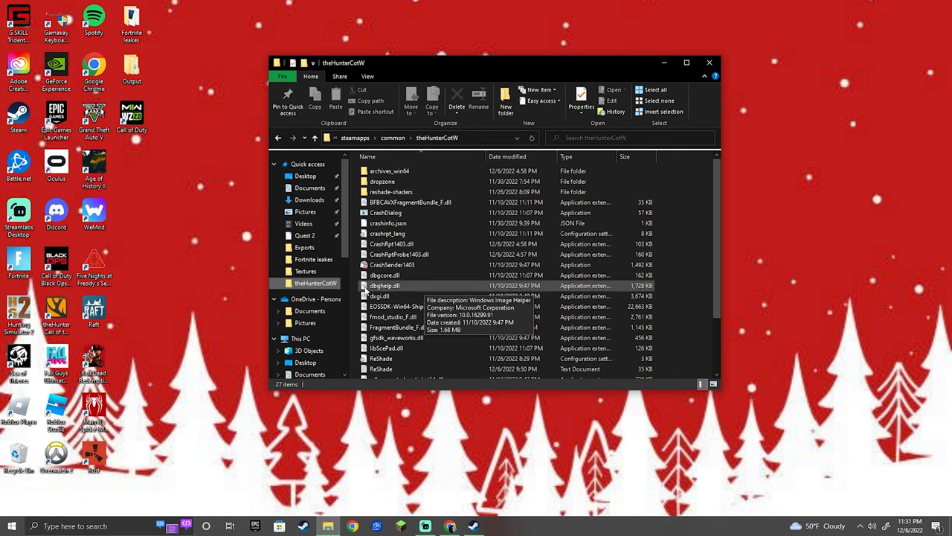
{"action": "mouse_move", "coordinate": [234, 174]}
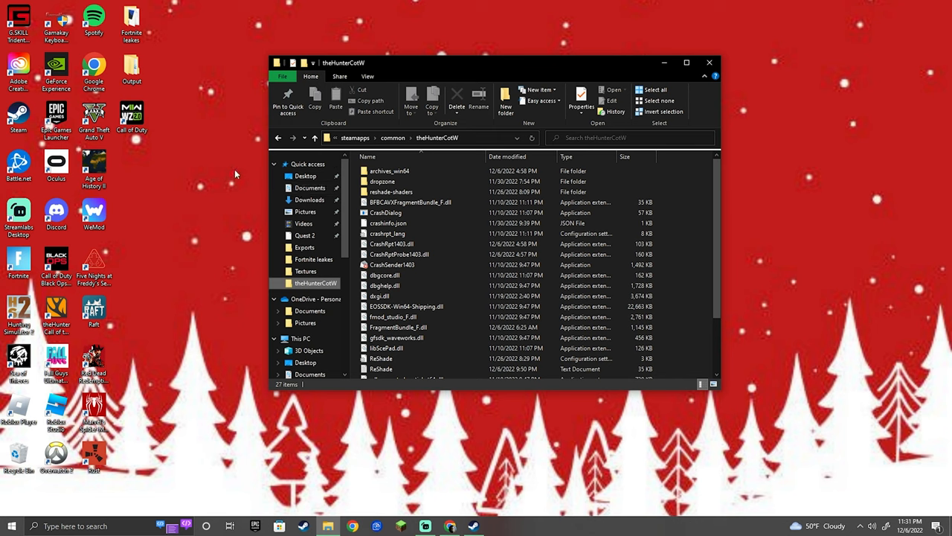
Go to Documents from the Quick access pane in File Explorer
{"action": "left_click", "coordinate": [391, 244]}
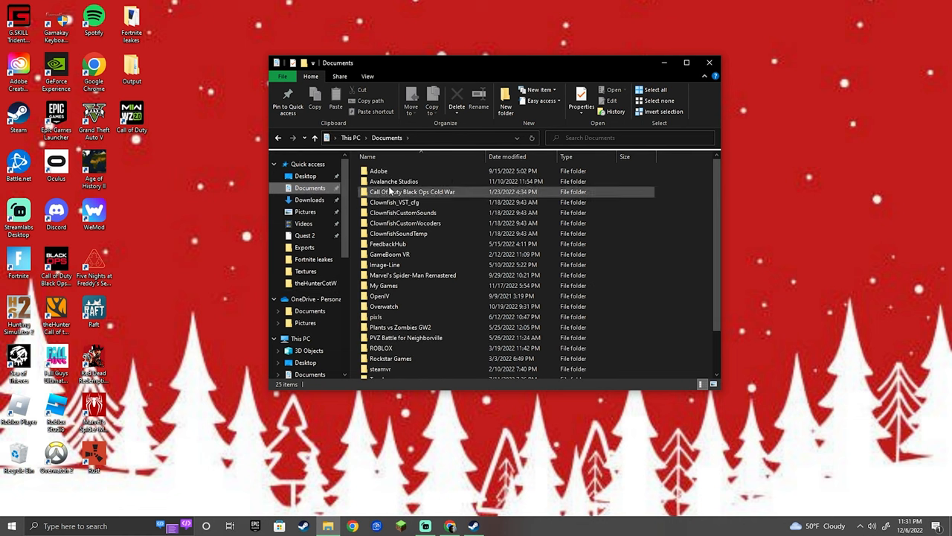
Open Avalanche Studios > COTW > Saves > profile folder and browse the animal_population files
{"action": "double_click", "coordinate": [394, 180]}
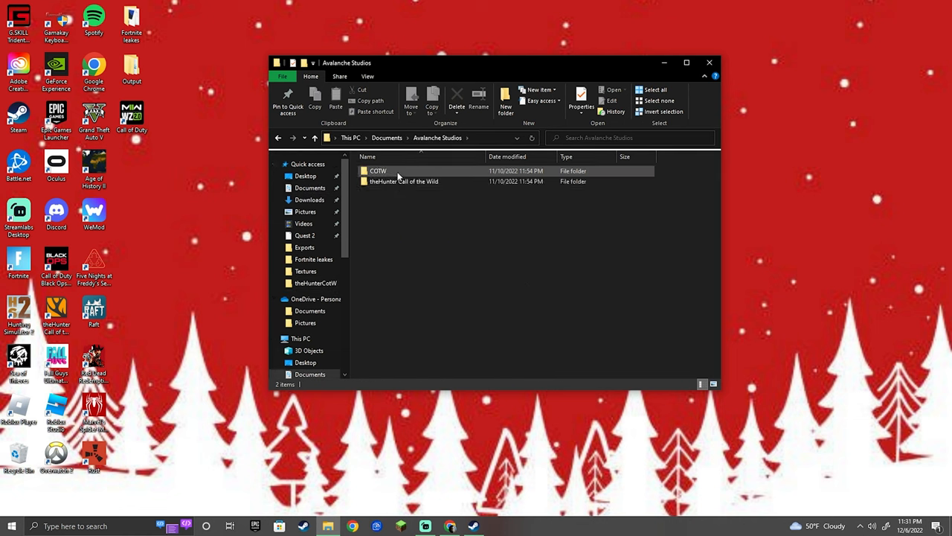
{"action": "mouse_move", "coordinate": [404, 180]}
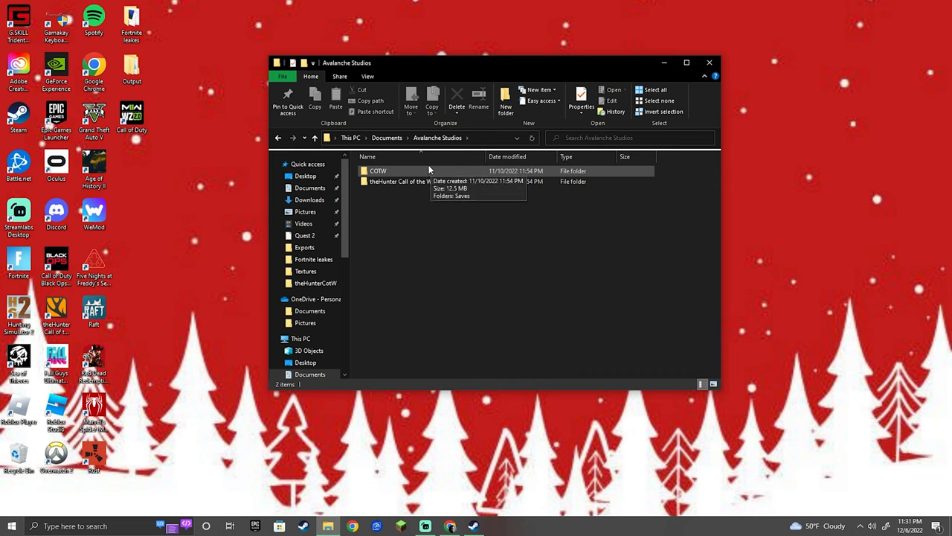
{"action": "mouse_move", "coordinate": [305, 175]}
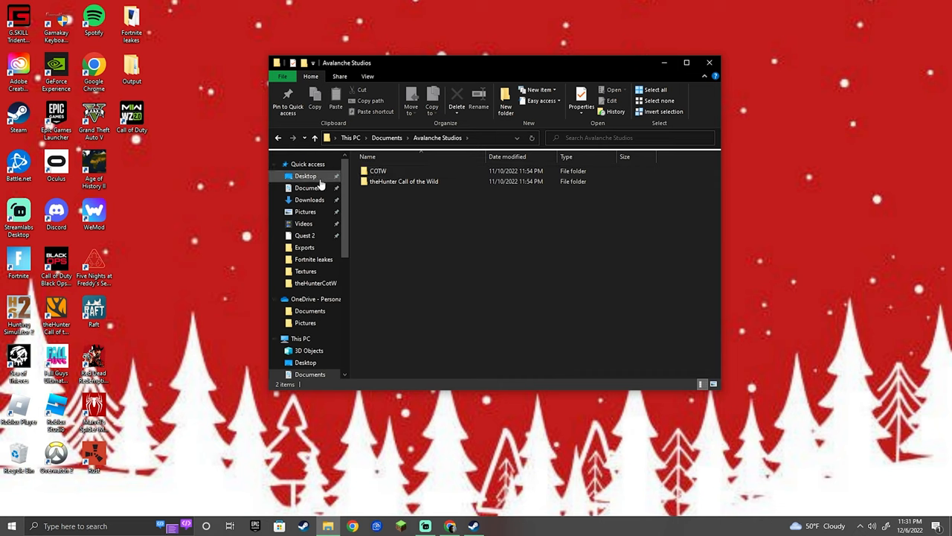
{"action": "left_click", "coordinate": [378, 170]}
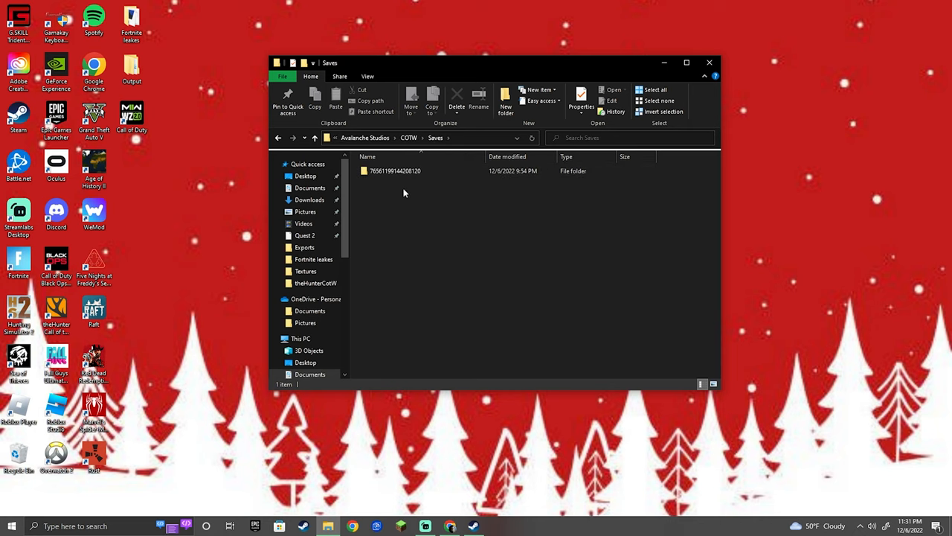
{"action": "mouse_move", "coordinate": [381, 184]}
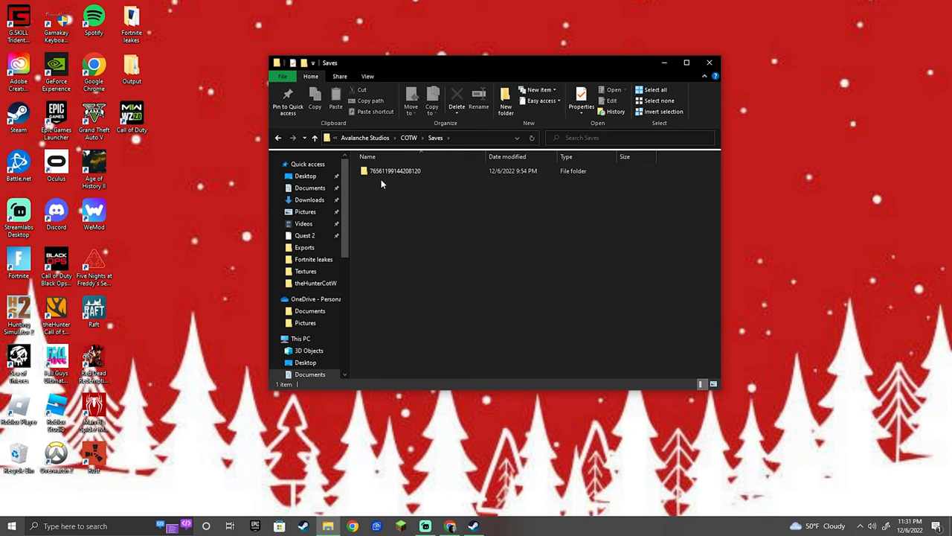
{"action": "left_click", "coordinate": [395, 170]}
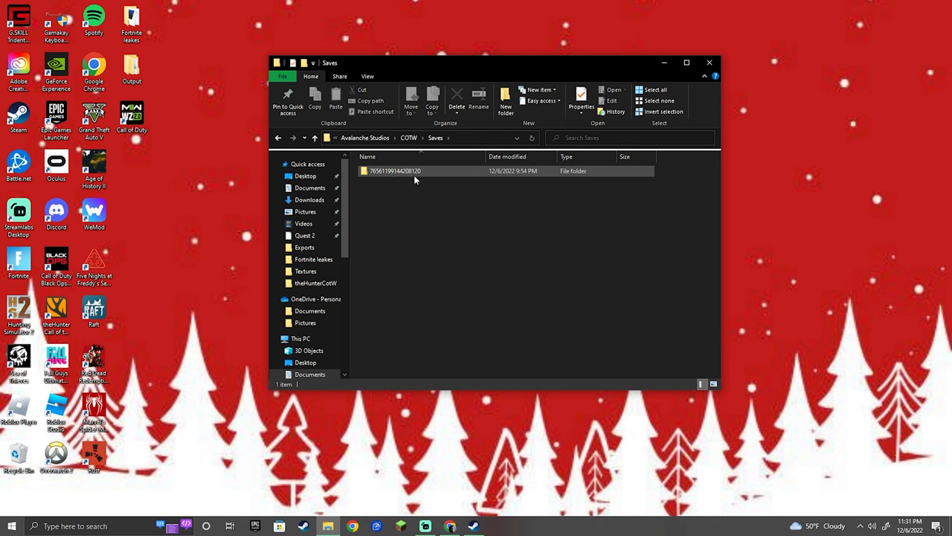
{"action": "double_click", "coordinate": [395, 171]}
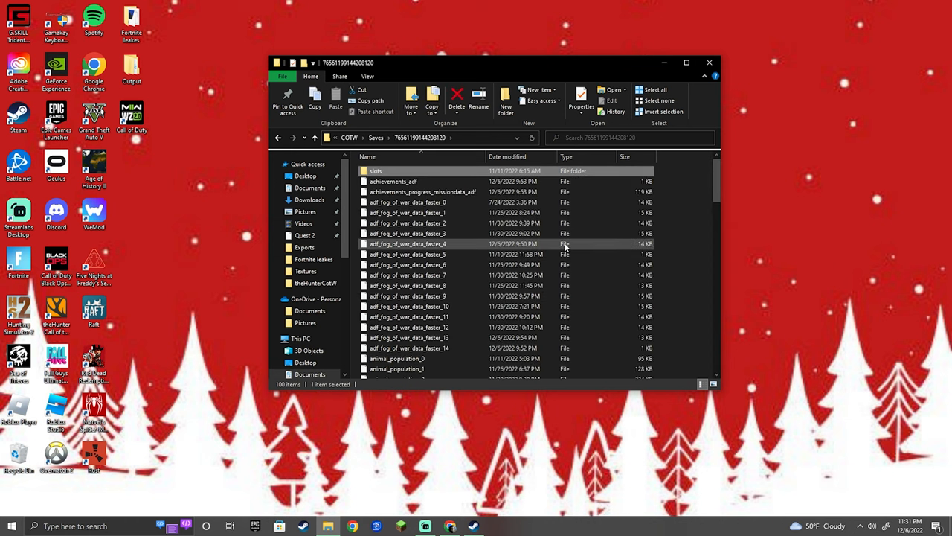
{"action": "scroll", "scroll_direction": "down", "scroll_amount": 3}
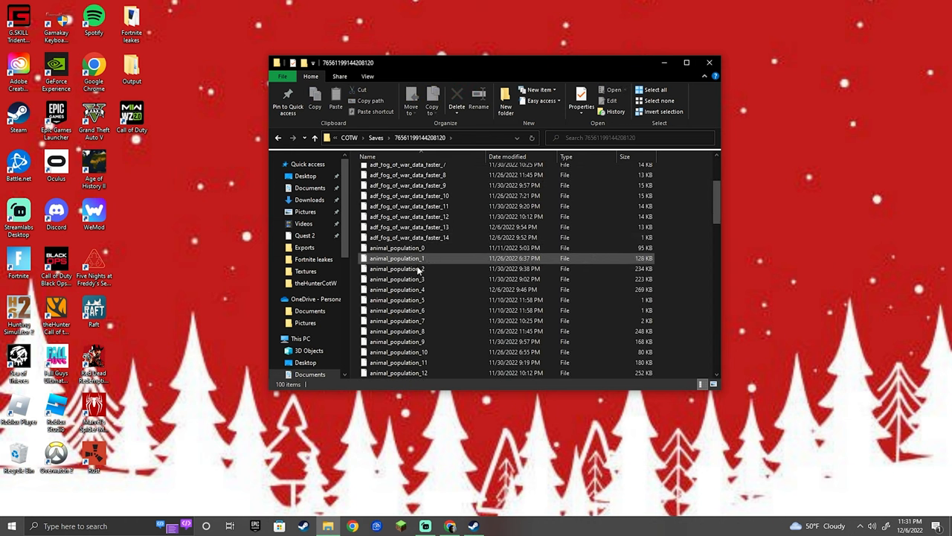
{"action": "scroll", "scroll_direction": "down", "scroll_amount": 3}
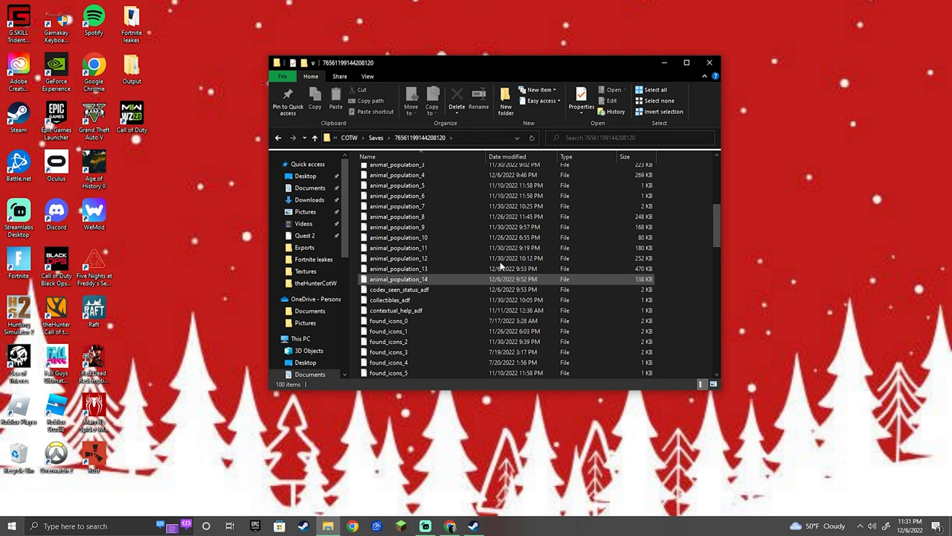
{"action": "scroll", "scroll_direction": "up", "scroll_amount": 3}
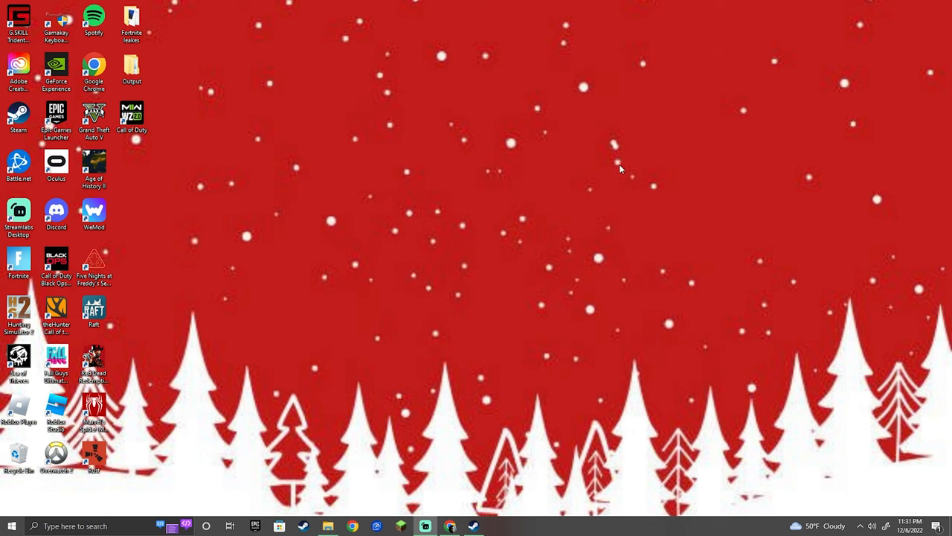
Launch theHunter: Call of the Wild from its desktop shortcut
{"action": "double_click", "coordinate": [56, 312]}
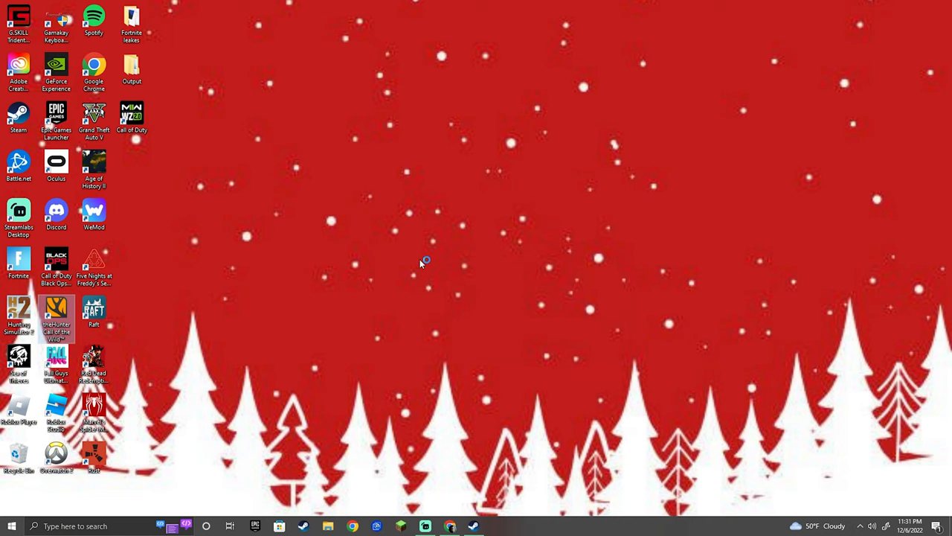
{"action": "double_click", "coordinate": [56, 308]}
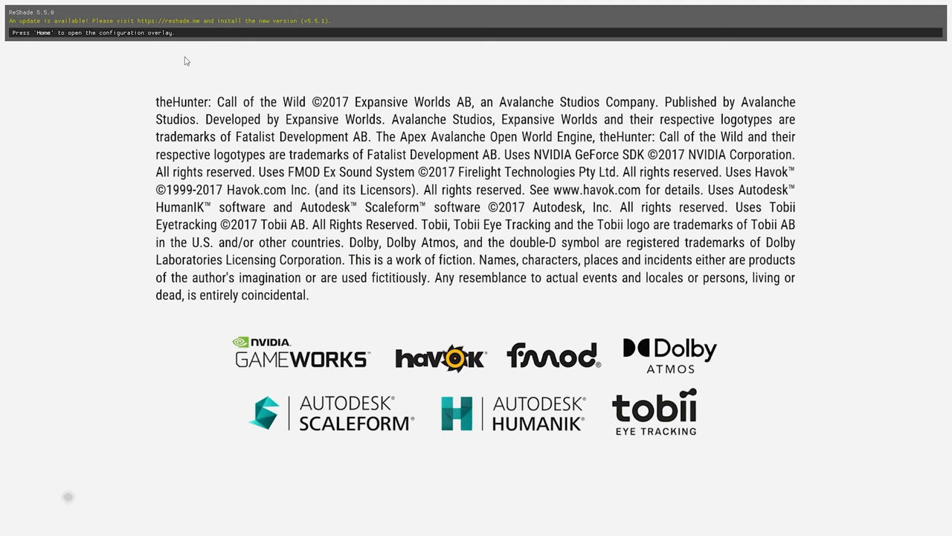
{"action": "mouse_move", "coordinate": [93, 37]}
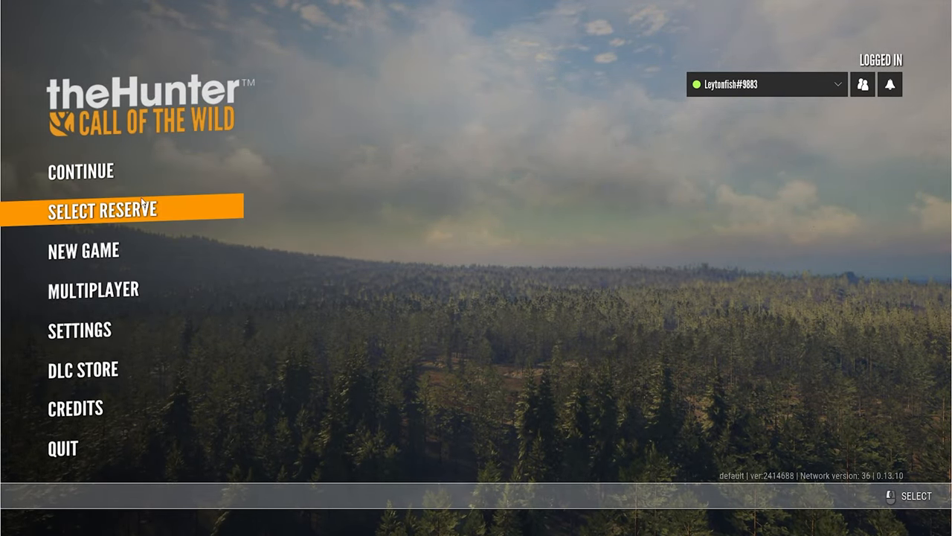
{"action": "mouse_move", "coordinate": [201, 199]}
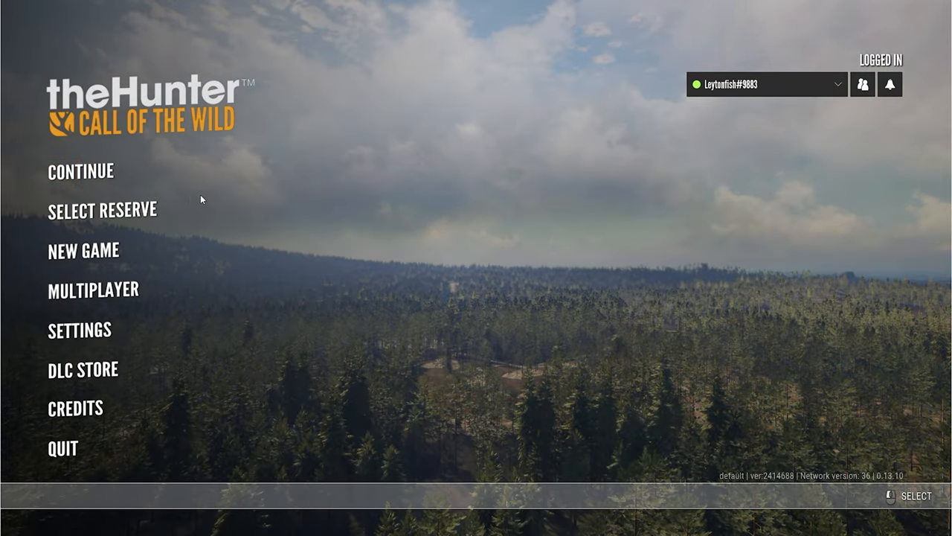
Cycle through two reserves in Select Reserve and load the chosen one
{"action": "left_click", "coordinate": [102, 209]}
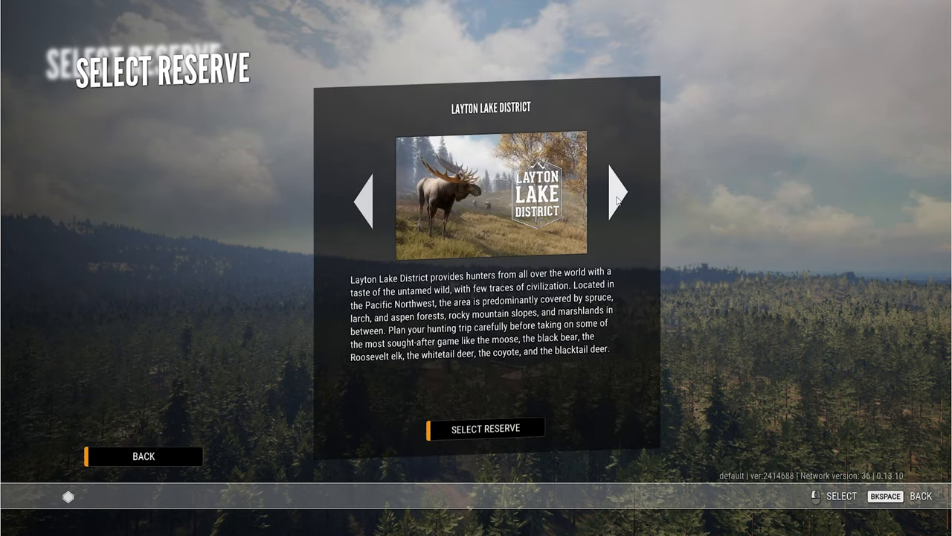
{"action": "left_click", "coordinate": [620, 191]}
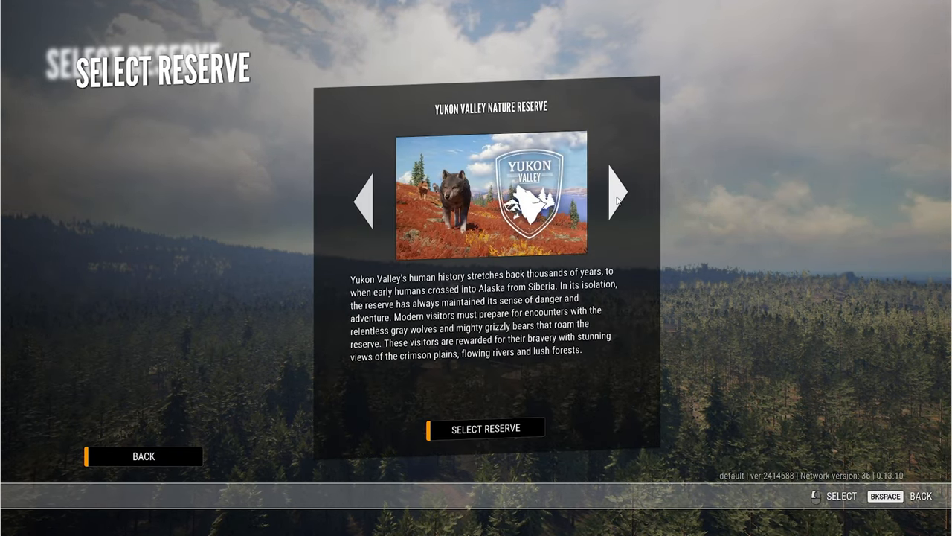
{"action": "left_click", "coordinate": [618, 191]}
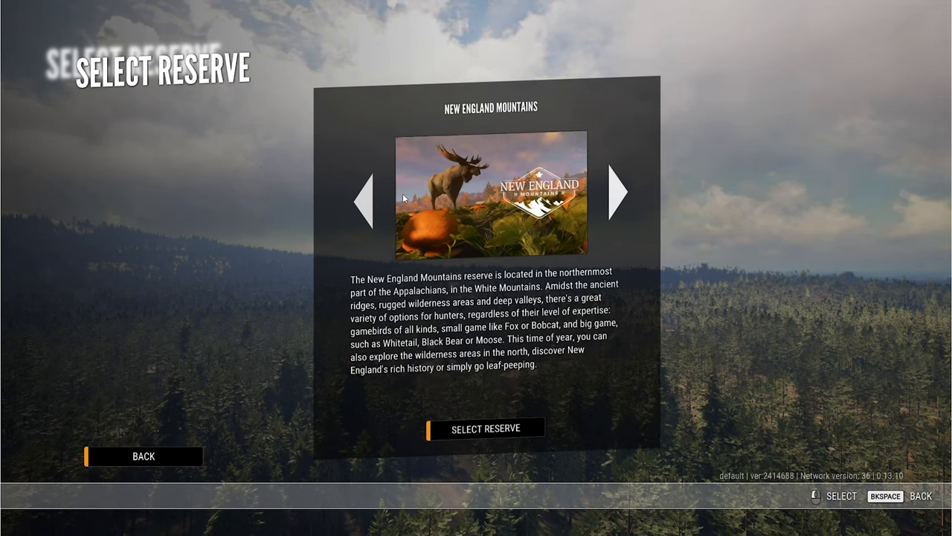
{"action": "left_click", "coordinate": [485, 427]}
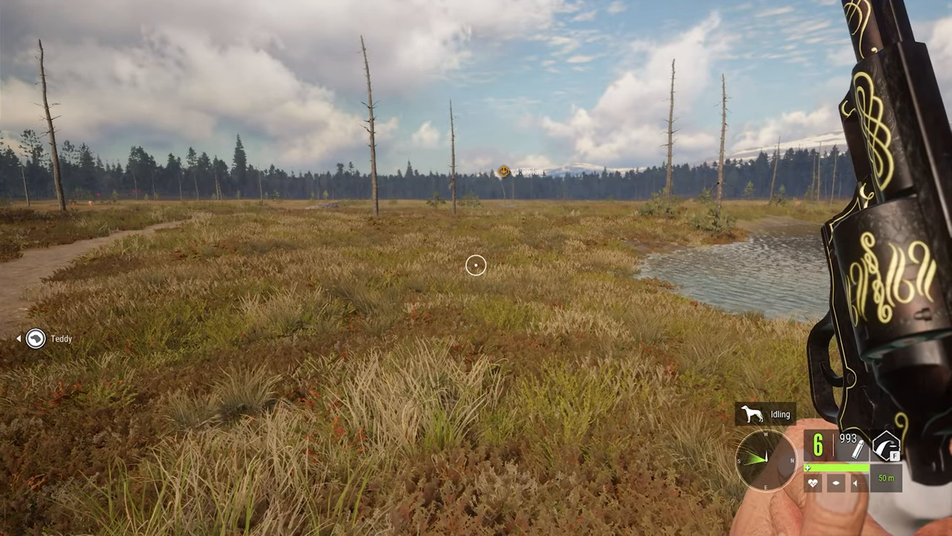
{"action": "mouse_move", "coordinate": [476, 265]}
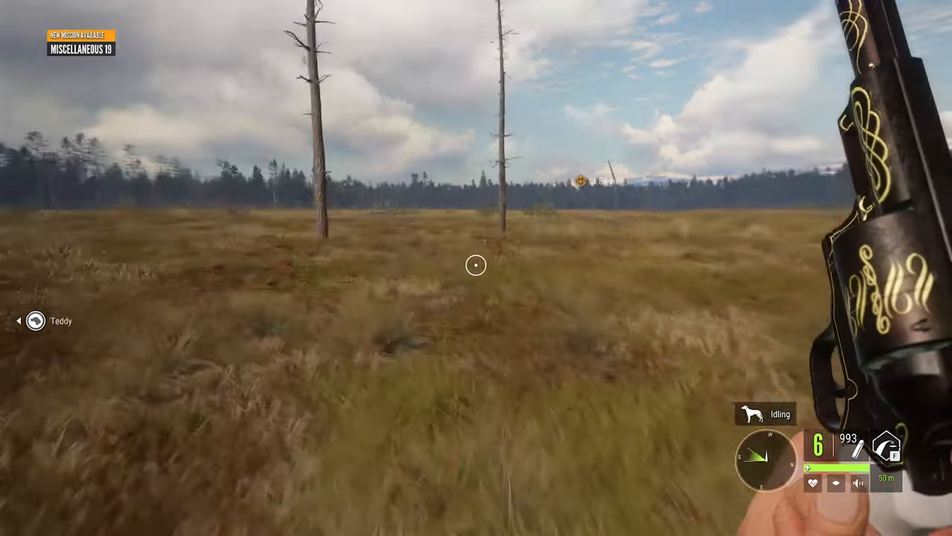
{"action": "mouse_move", "coordinate": [476, 268]}
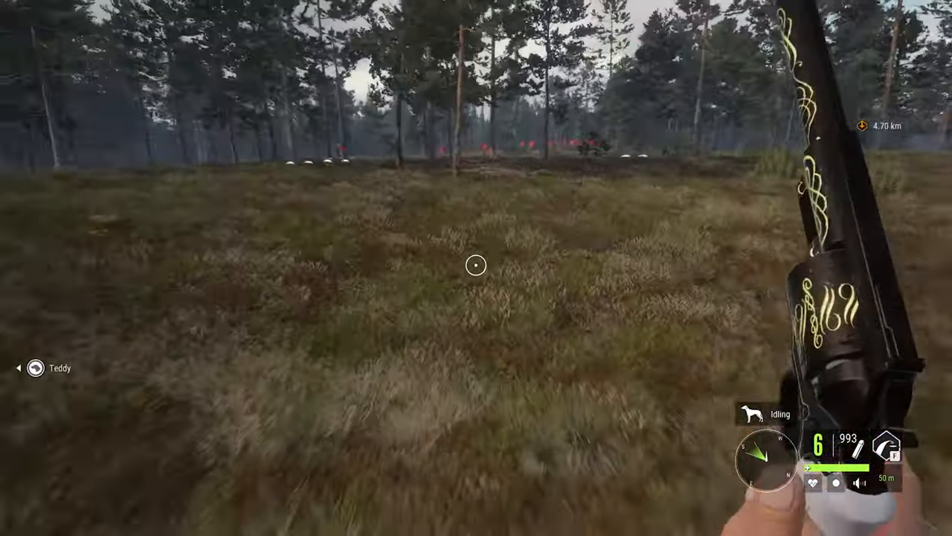
{"action": "mouse_move", "coordinate": [476, 265]}
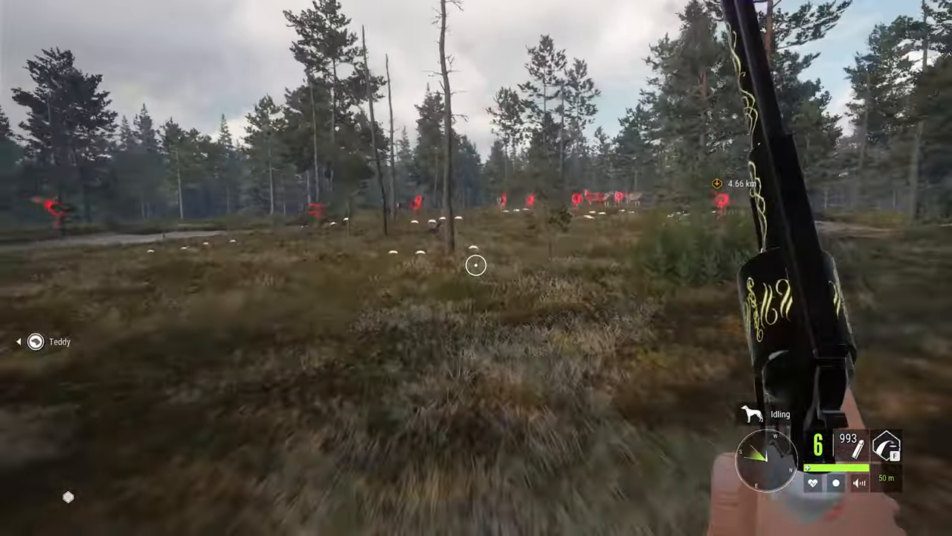